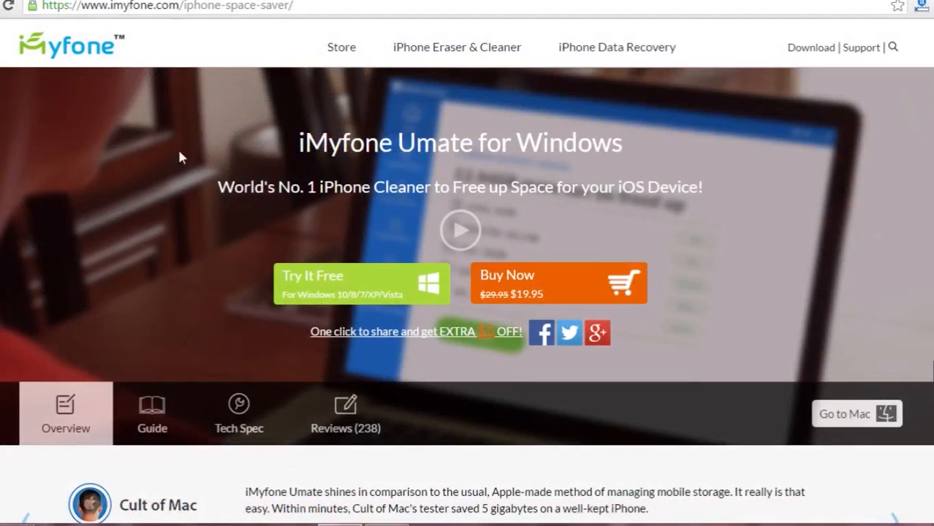
pyautogui.moveTo(190, 207)
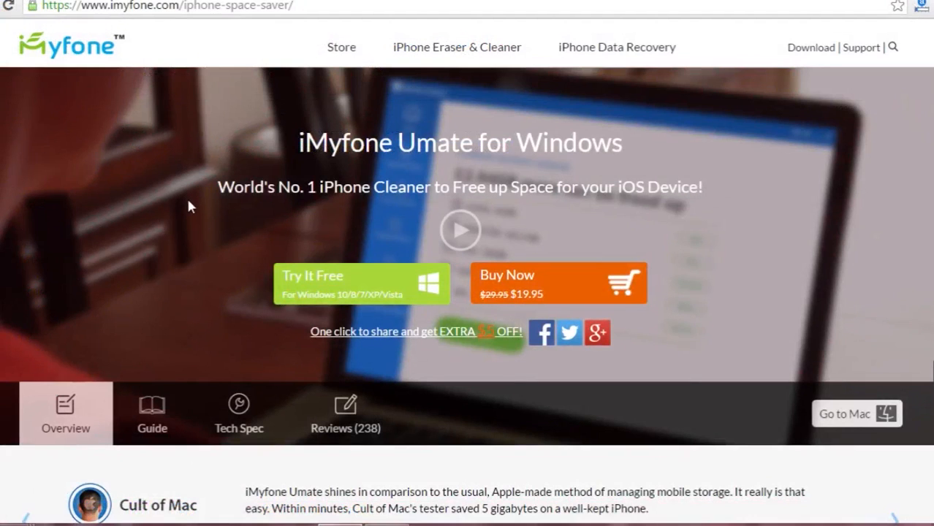
pyautogui.moveTo(196, 213)
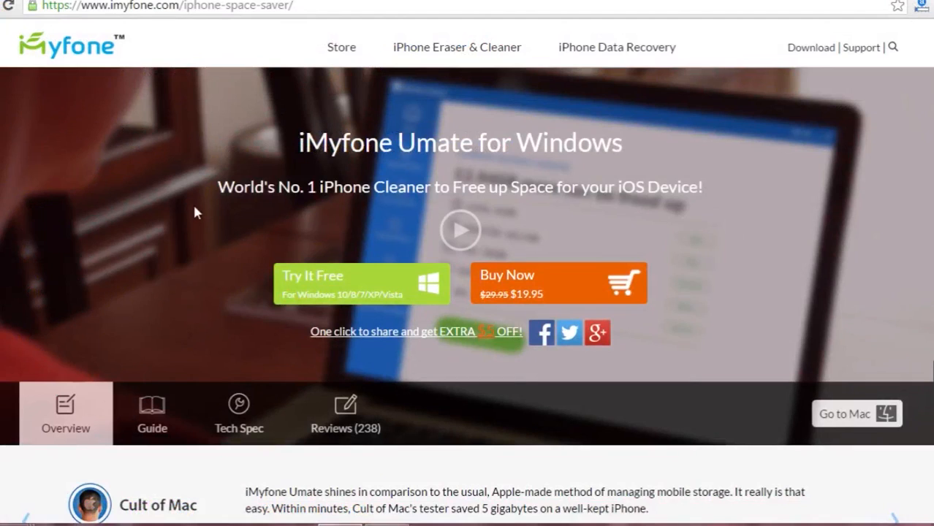
pyautogui.moveTo(701, 273)
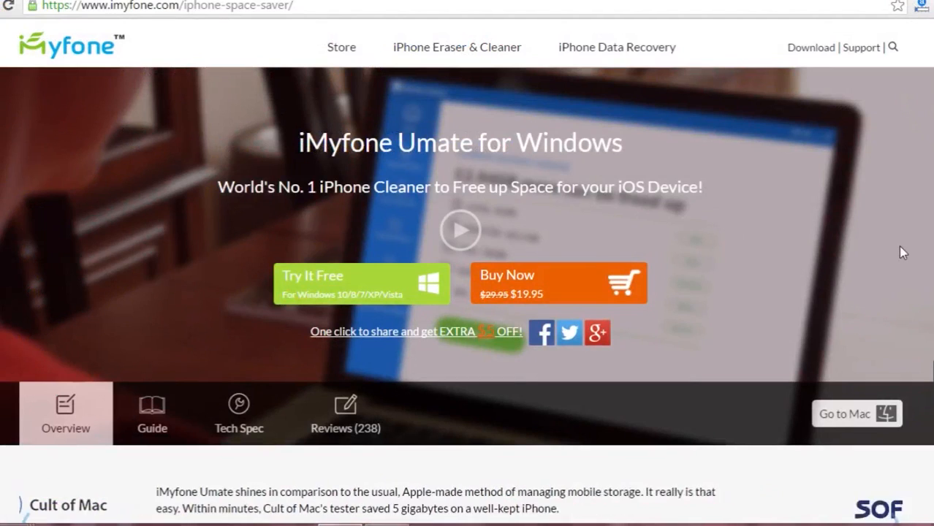
# Step: Run the setup, accept the existing Program Files folder, and finish with Launch iMyfone Umate checked
pyautogui.scroll(-3)
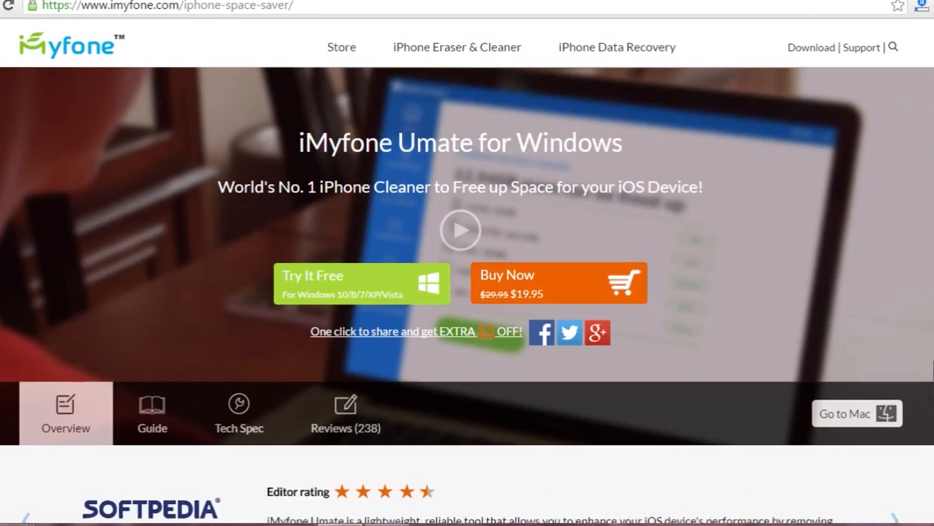
pyautogui.moveTo(880, 70)
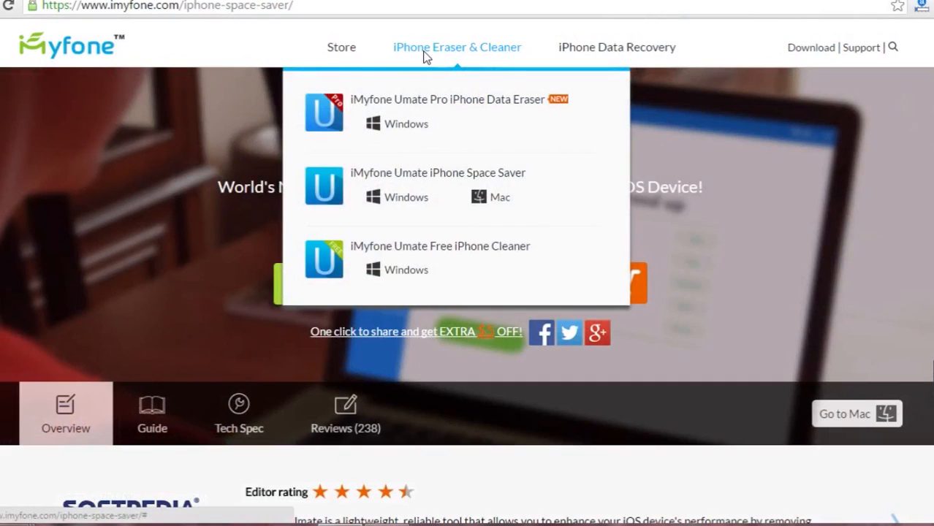
pyautogui.moveTo(408, 123)
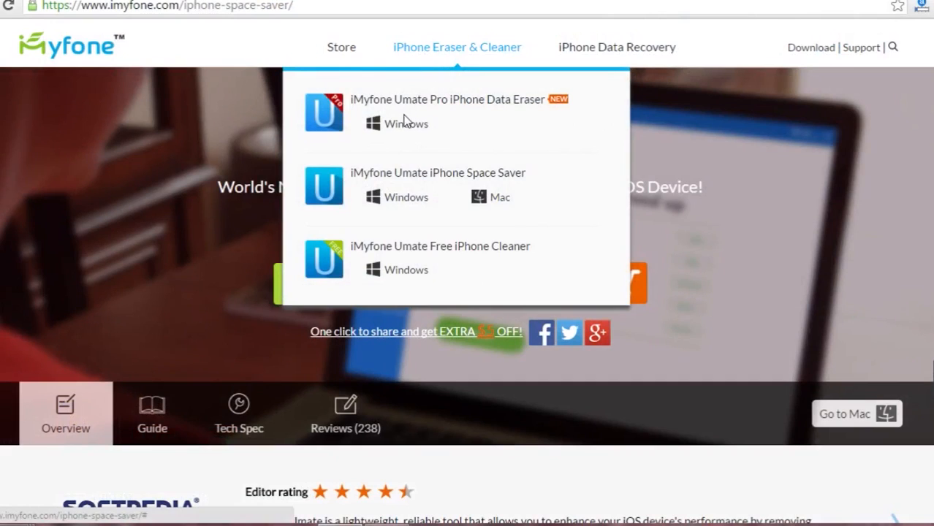
pyautogui.moveTo(427, 158)
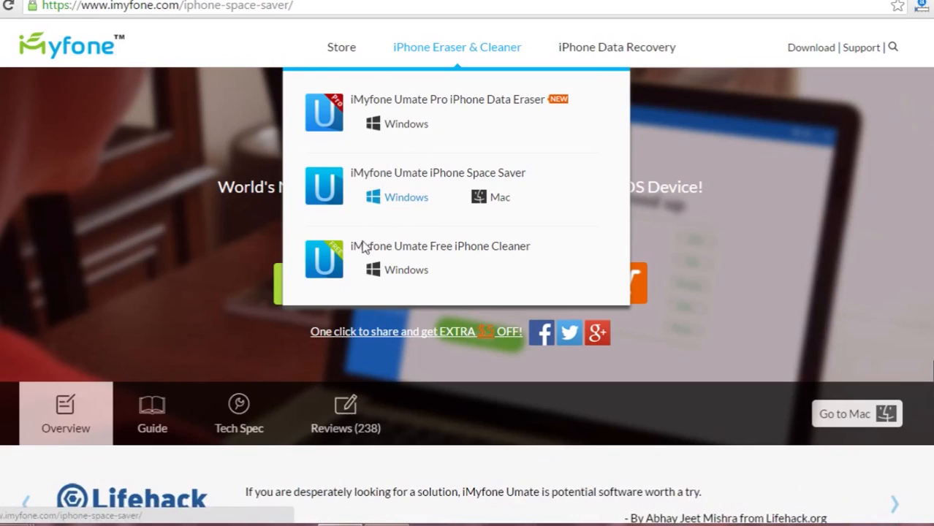
pyautogui.moveTo(415, 263)
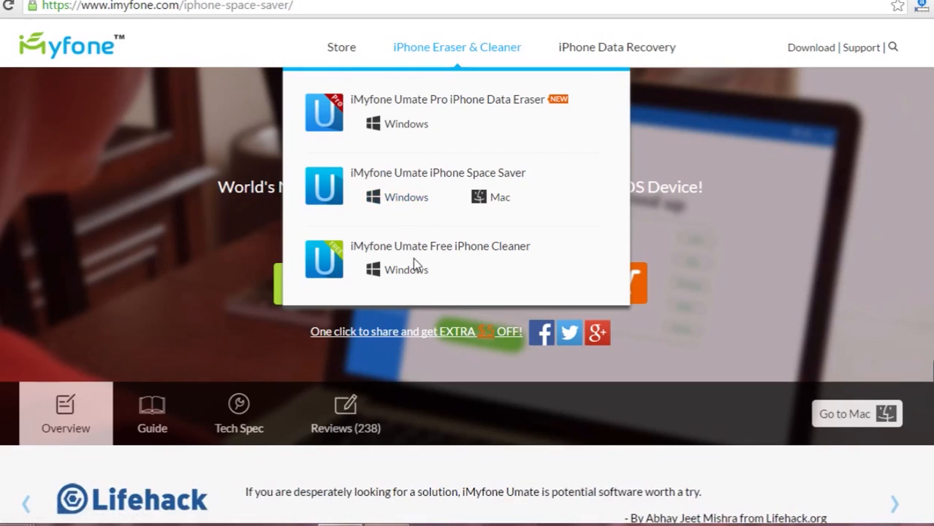
pyautogui.moveTo(391, 260)
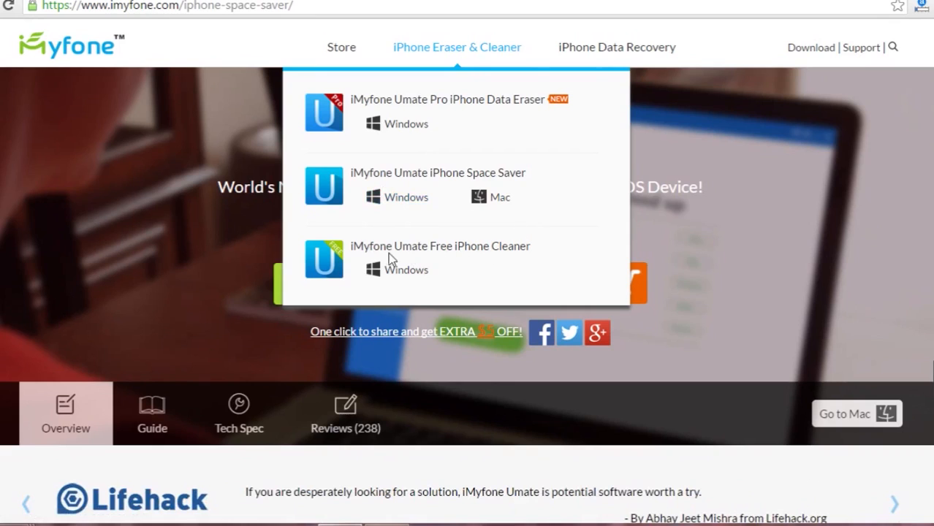
pyautogui.moveTo(798, 275)
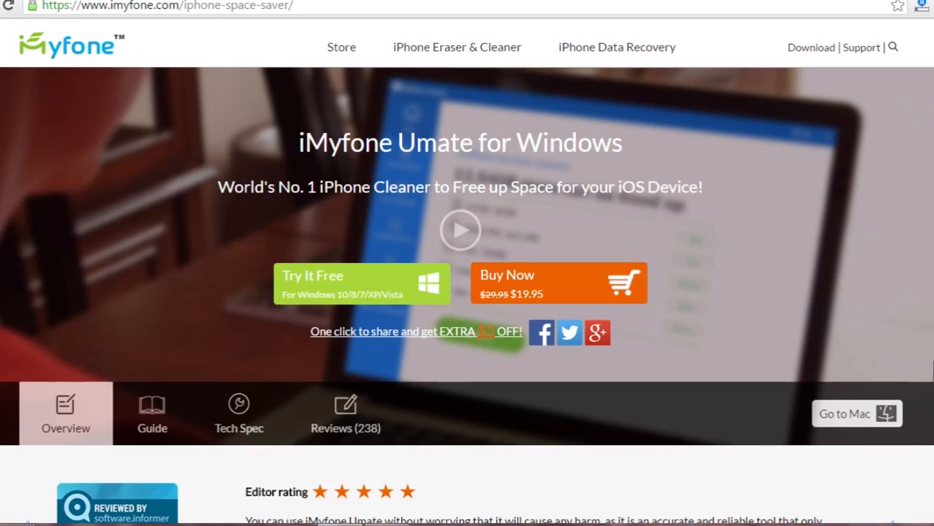
pyautogui.moveTo(893, 46)
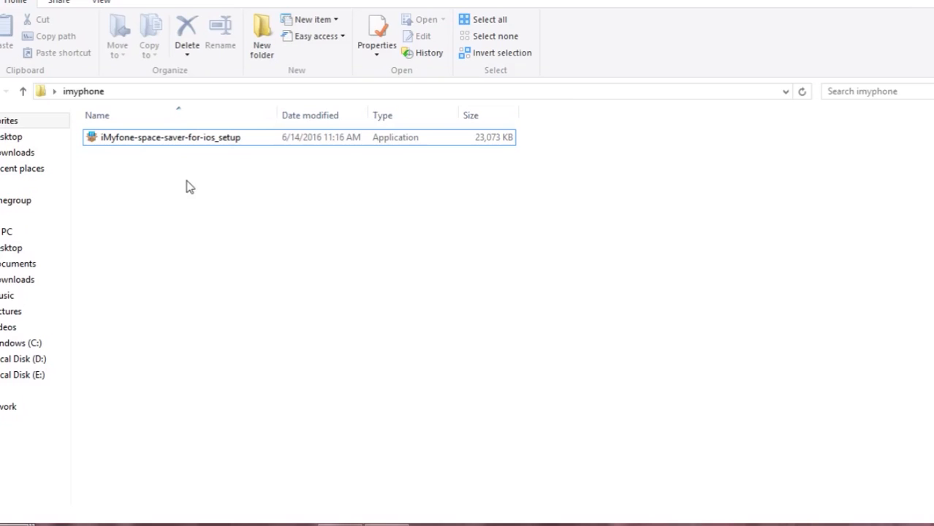
pyautogui.click(154, 139)
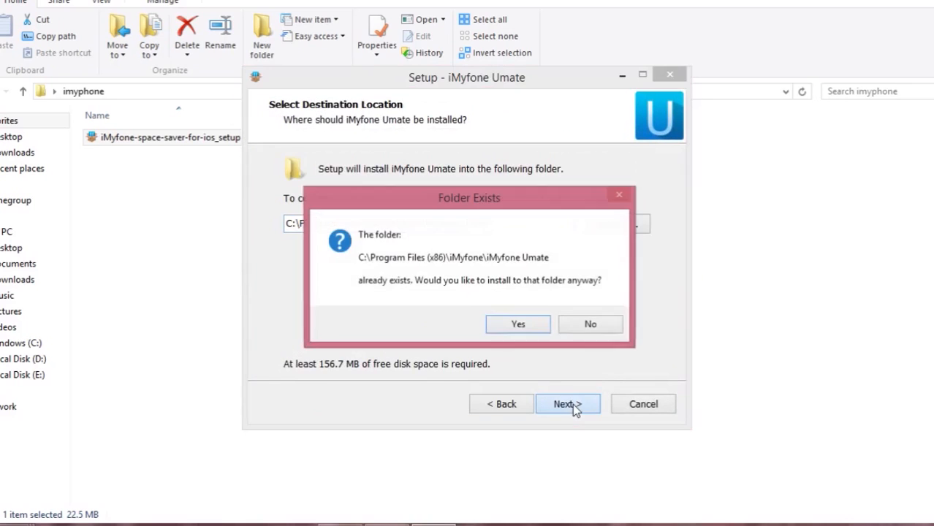
pyautogui.click(518, 324)
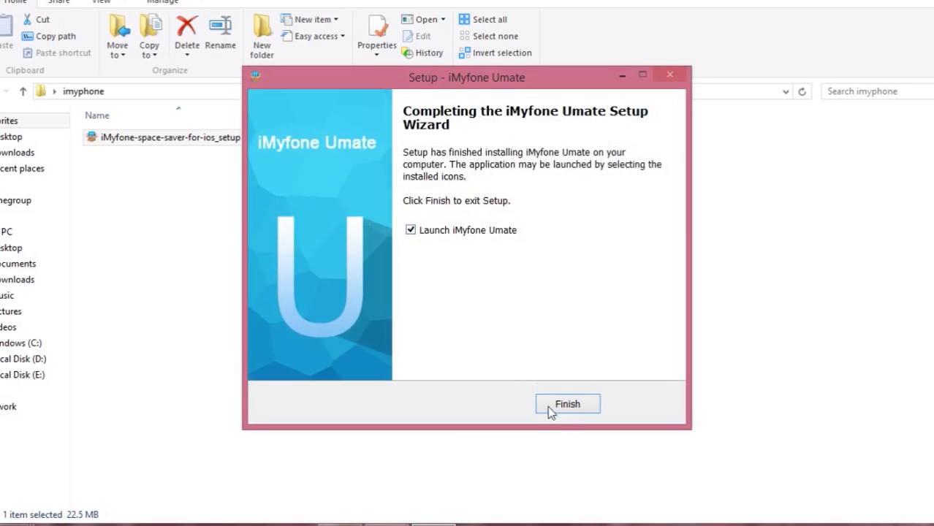
pyautogui.click(567, 403)
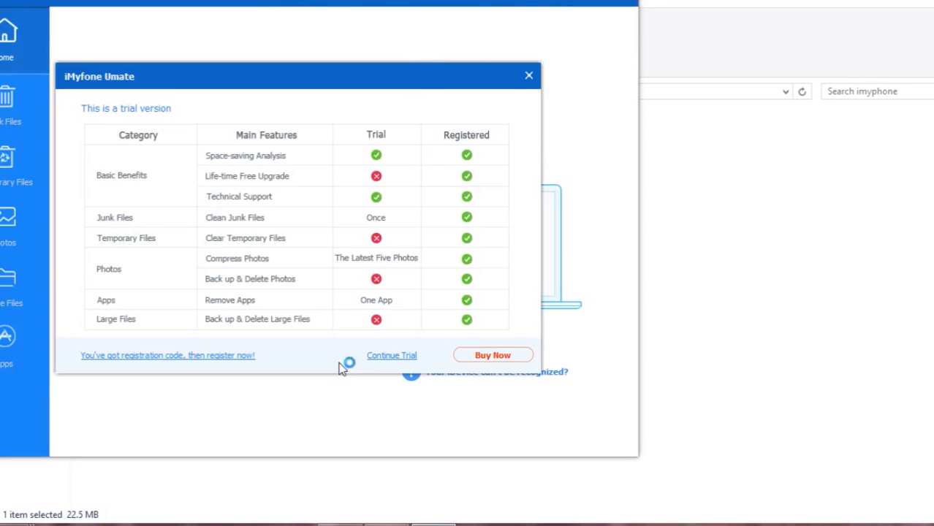
pyautogui.moveTo(119, 389)
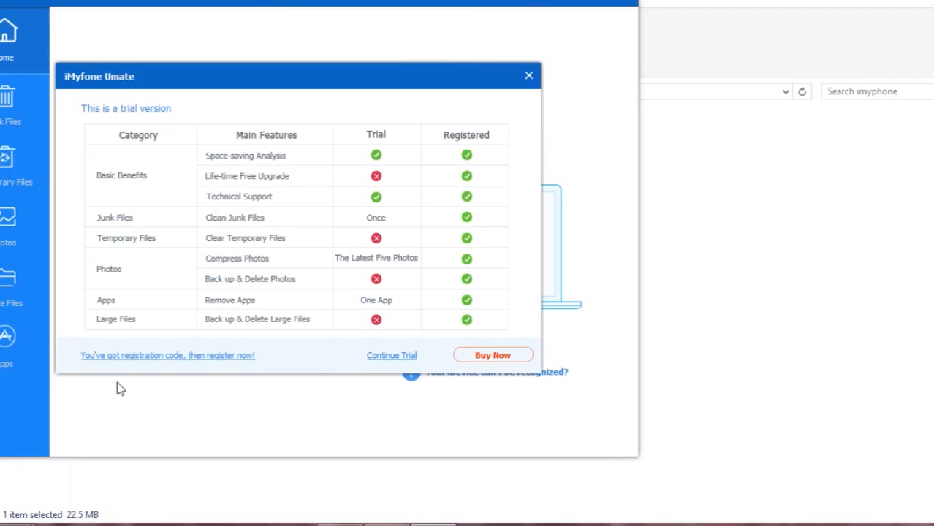
pyautogui.moveTo(214, 404)
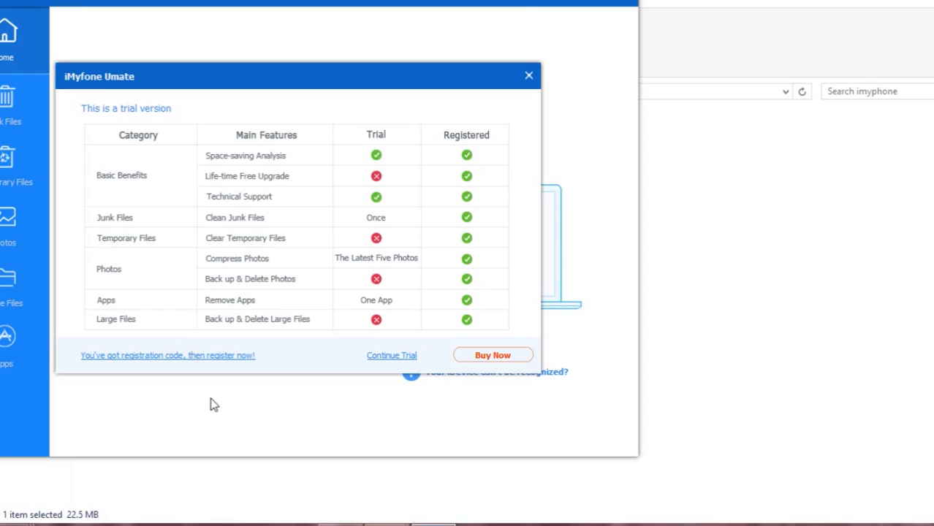
# Step: Continue the trial and view the Large Files cleanup section for the connected iPhone 6
pyautogui.click(527, 75)
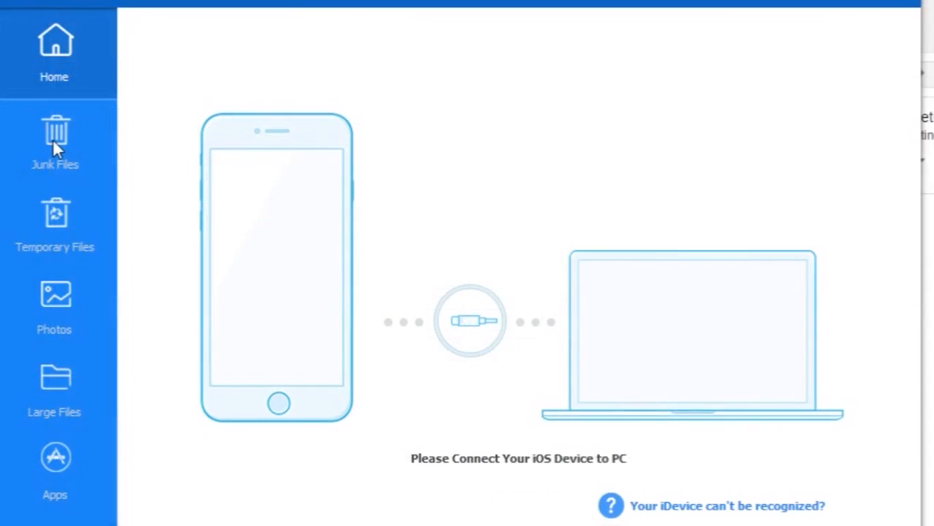
pyautogui.moveTo(64, 465)
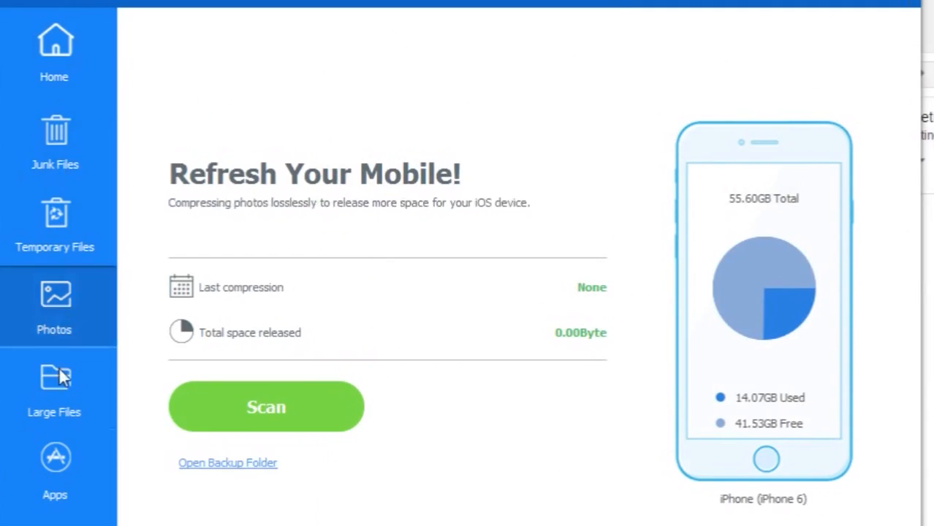
pyautogui.click(266, 406)
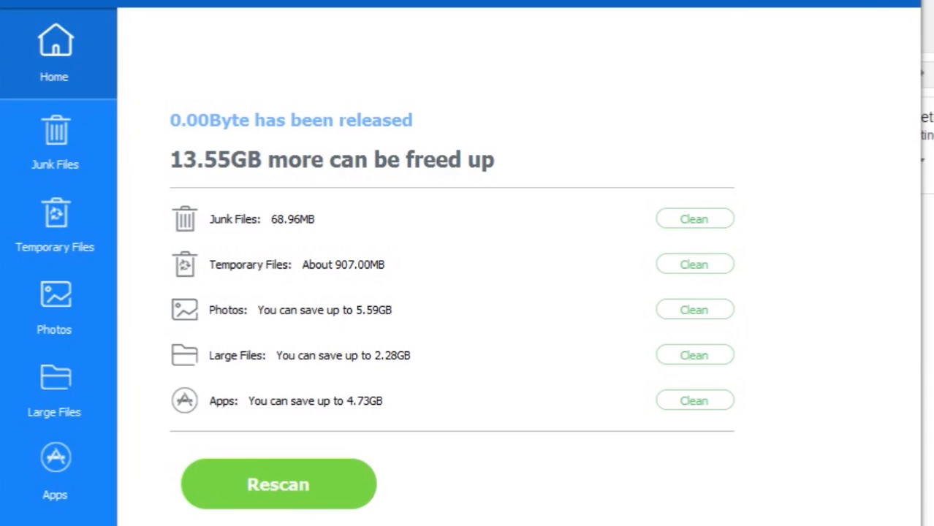
pyautogui.moveTo(167, 20)
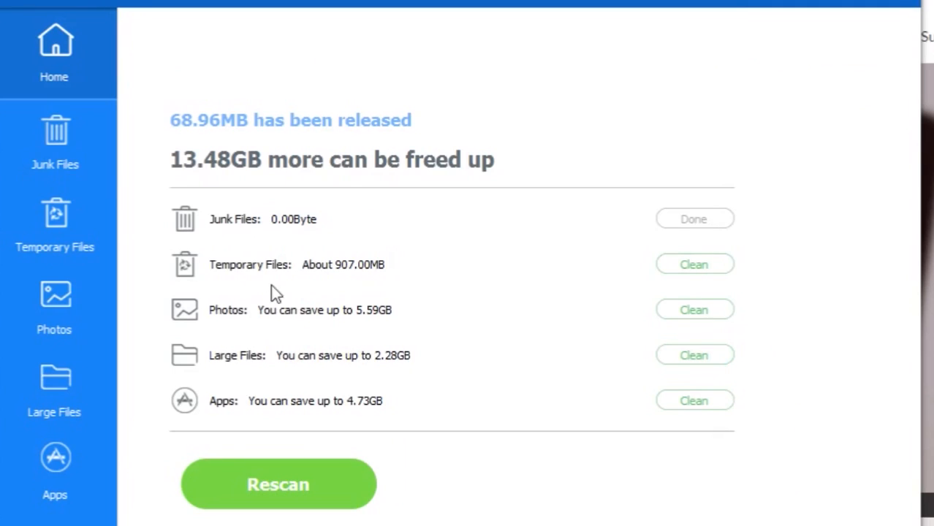
# Step: Start clearing the iPhone's temporary files after the 68.96MB junk cleanup
pyautogui.click(693, 263)
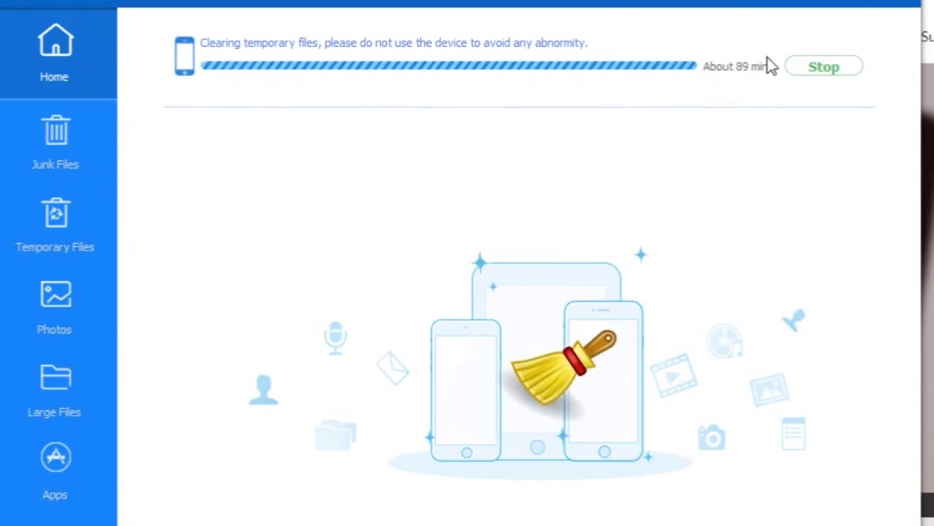
pyautogui.moveTo(757, 90)
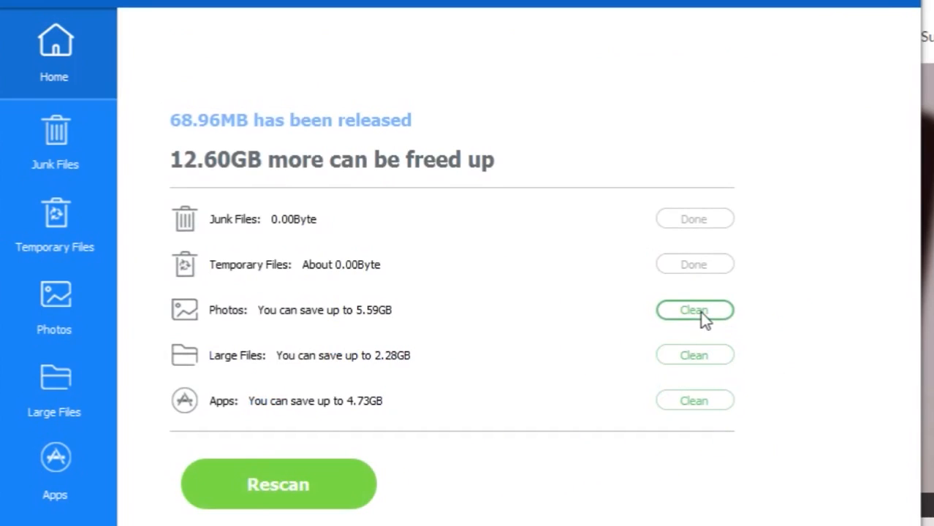
pyautogui.click(694, 310)
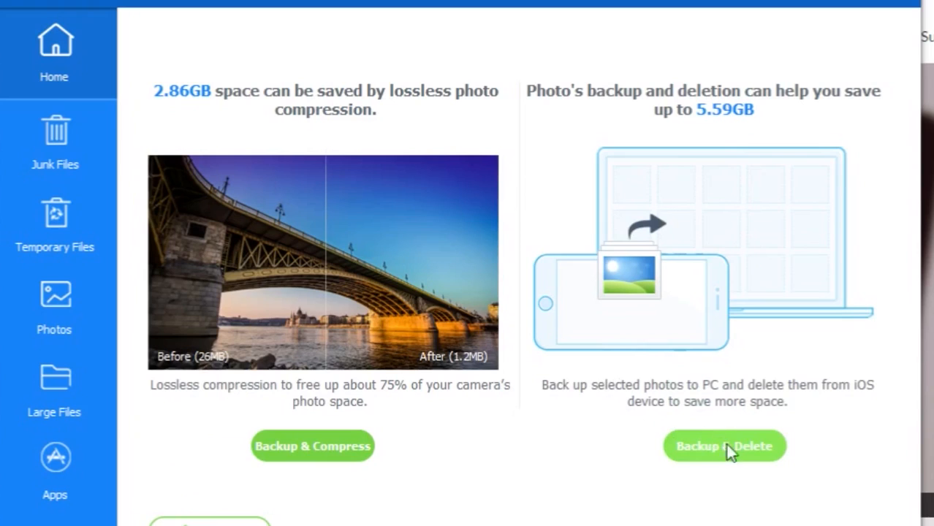
pyautogui.moveTo(342, 471)
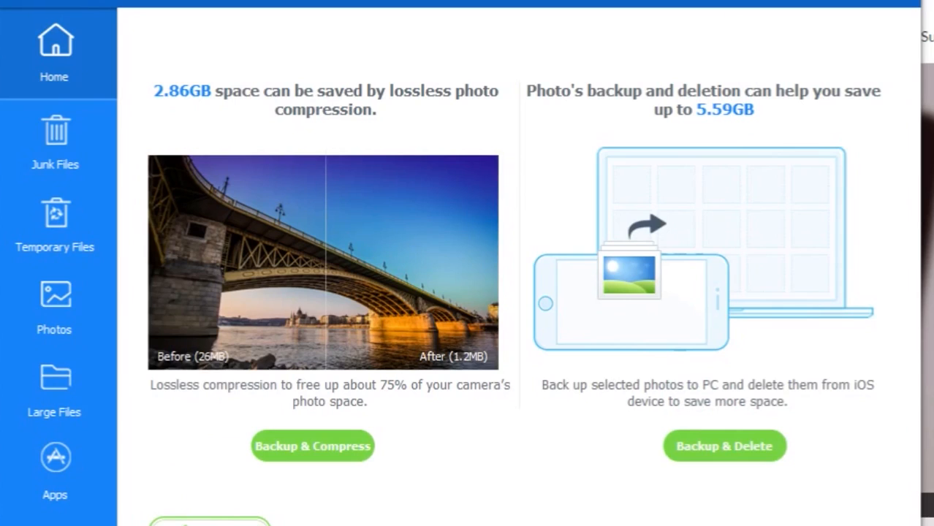
pyautogui.moveTo(175, 374)
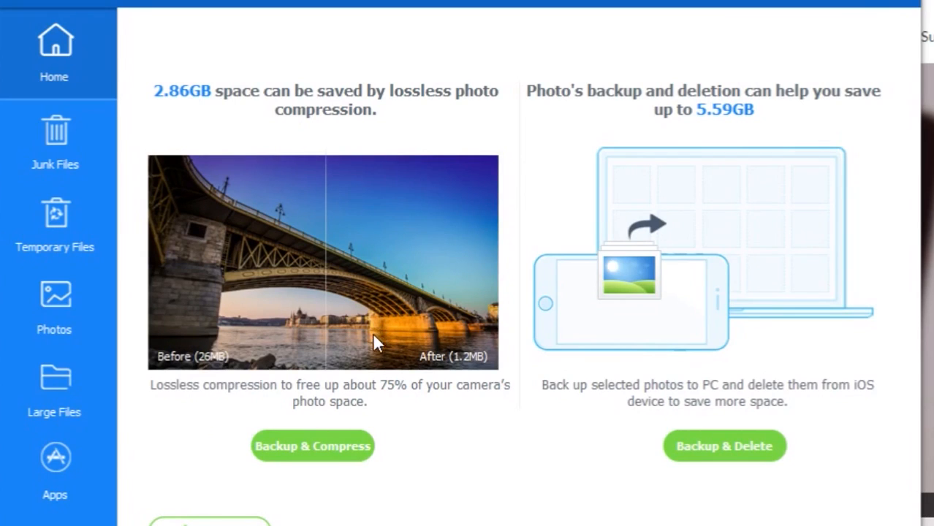
pyautogui.moveTo(316, 396)
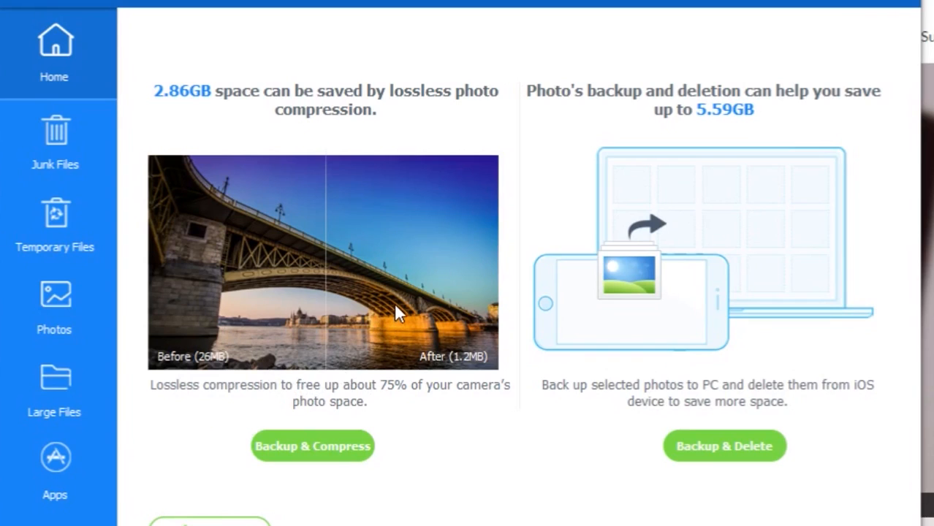
pyautogui.moveTo(365, 456)
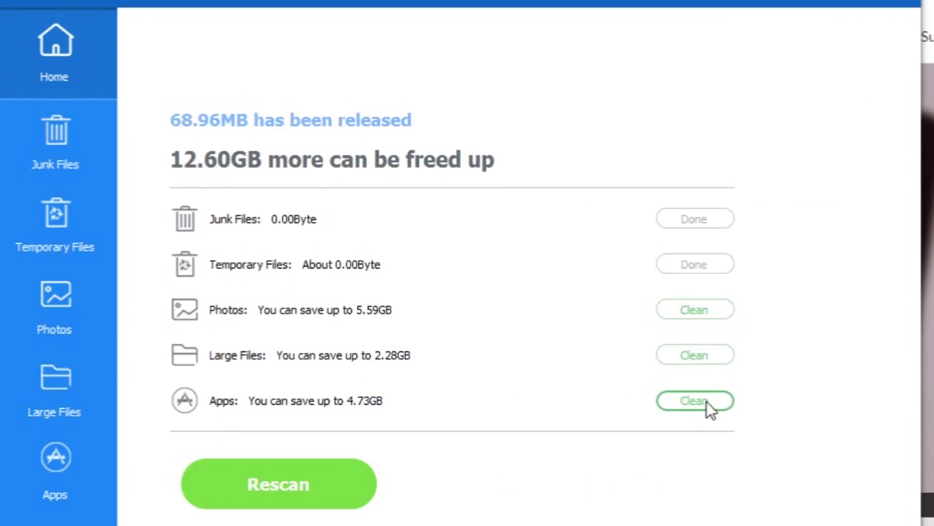
# Step: Show the Apps cleanup list with versions and sizes, led by WhatsApp at 788.11MB
pyautogui.click(693, 401)
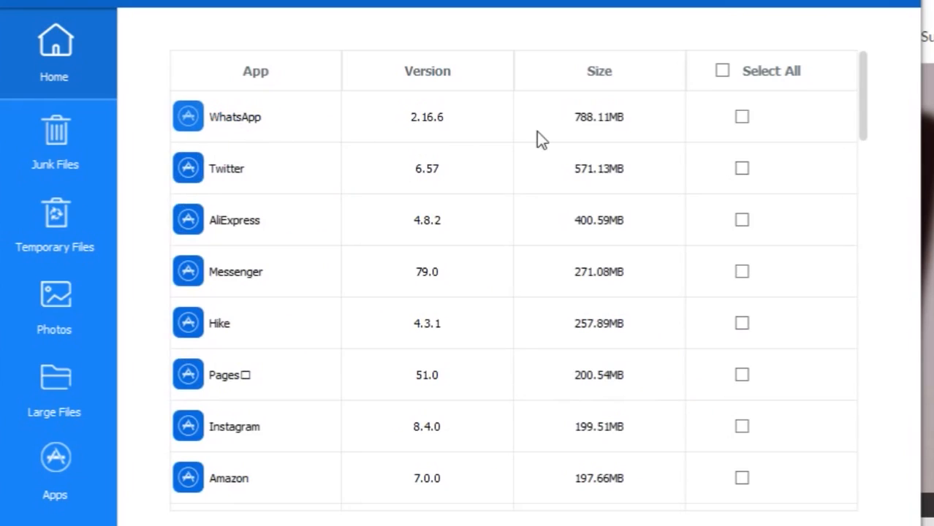
pyautogui.scroll(-3)
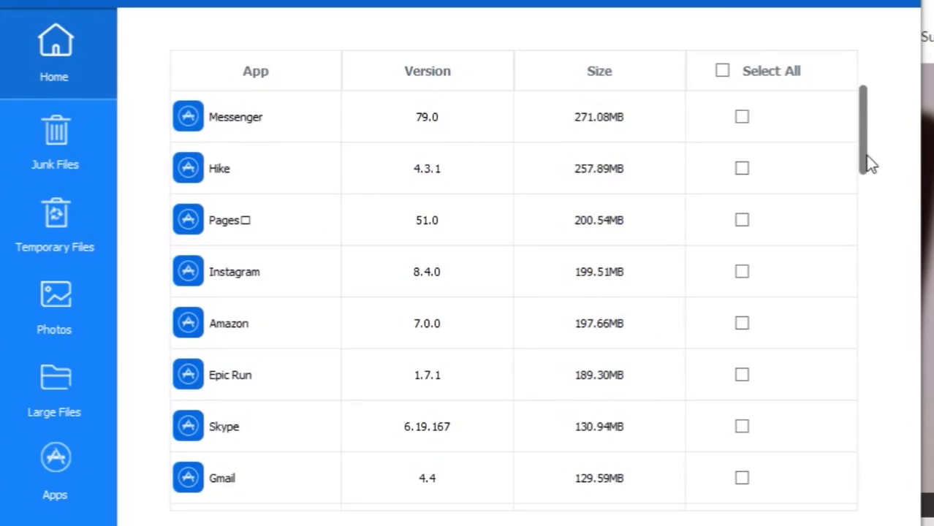
pyautogui.scroll(-3)
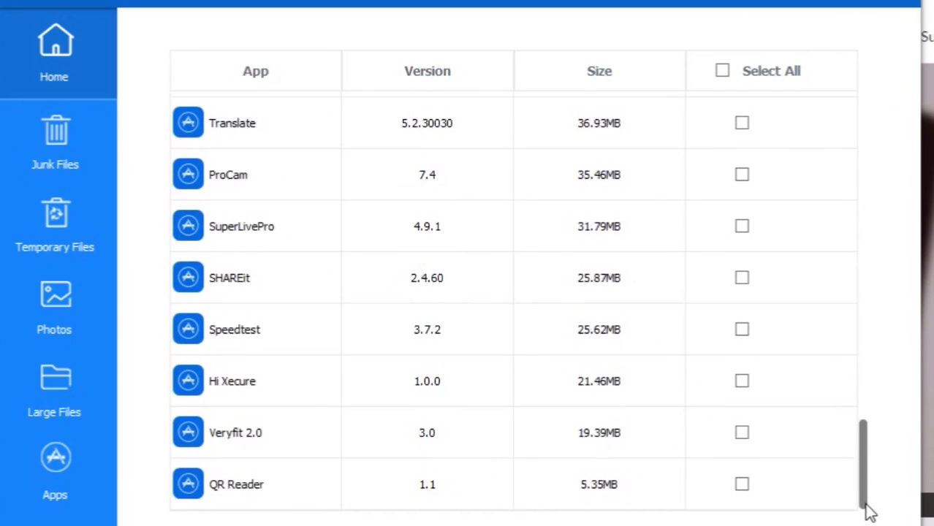
pyautogui.scroll(3)
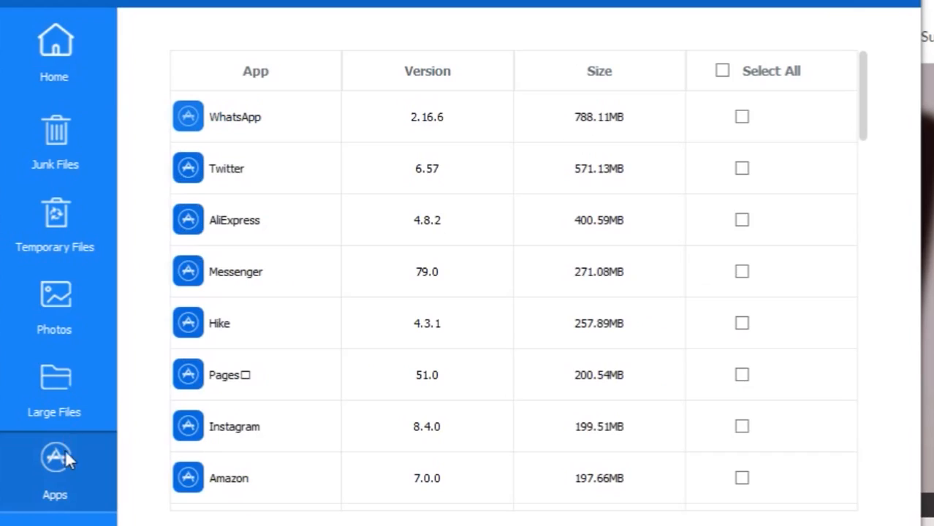
pyautogui.moveTo(70, 316)
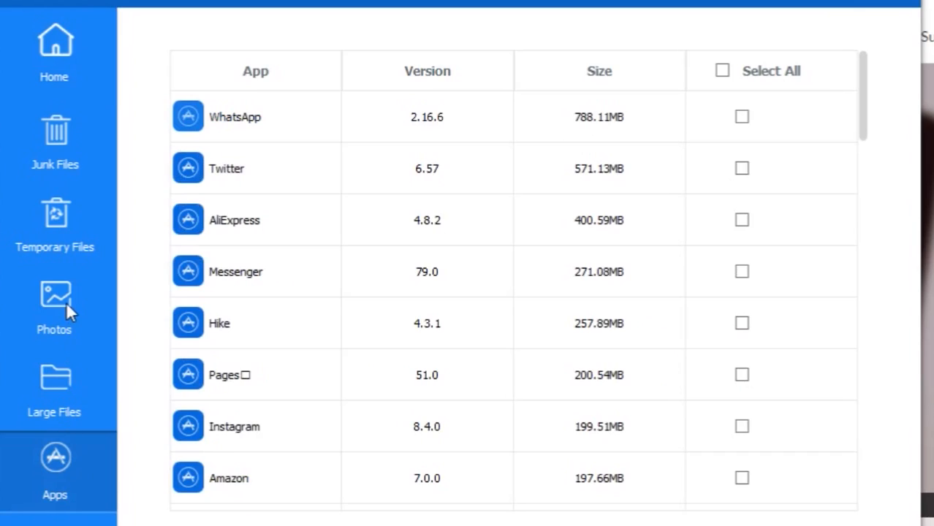
# Step: Review the Temporary Files and Junk Files pages, then return to the 12.60GB home summary
pyautogui.click(55, 222)
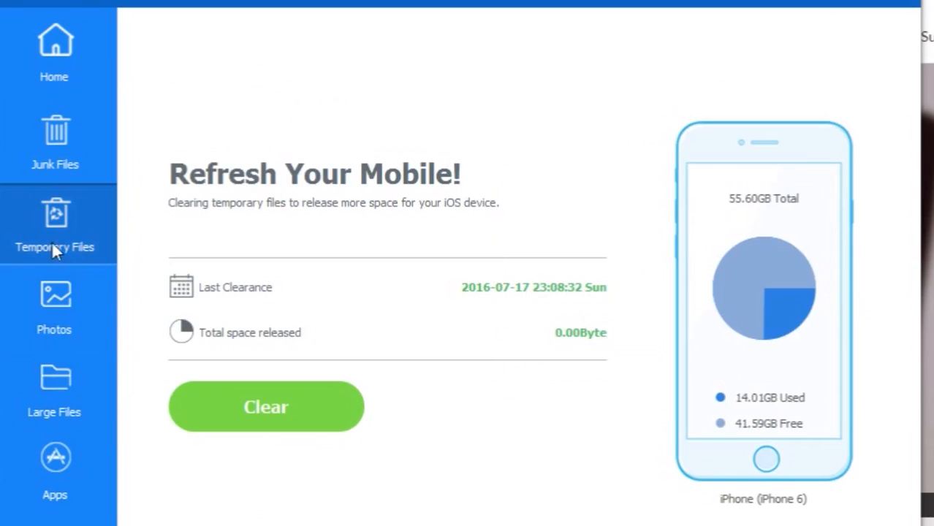
pyautogui.moveTo(70, 217)
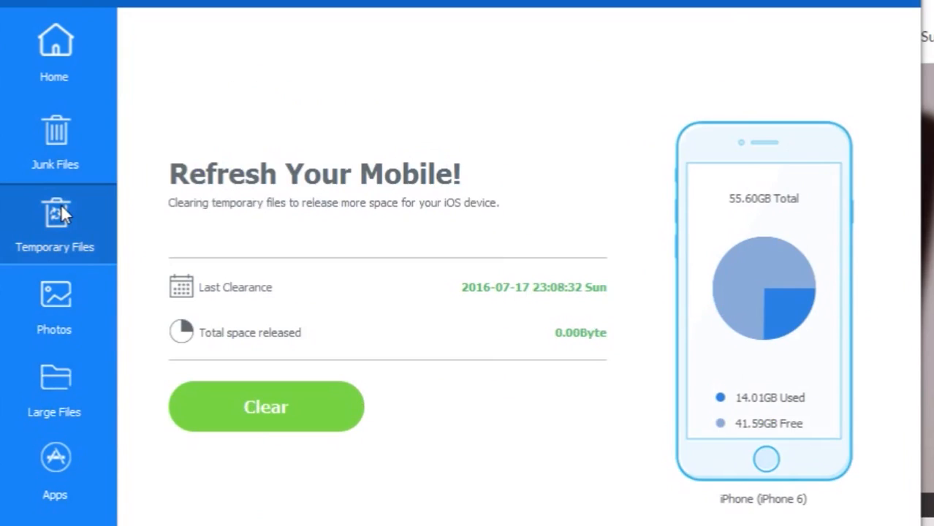
pyautogui.click(56, 140)
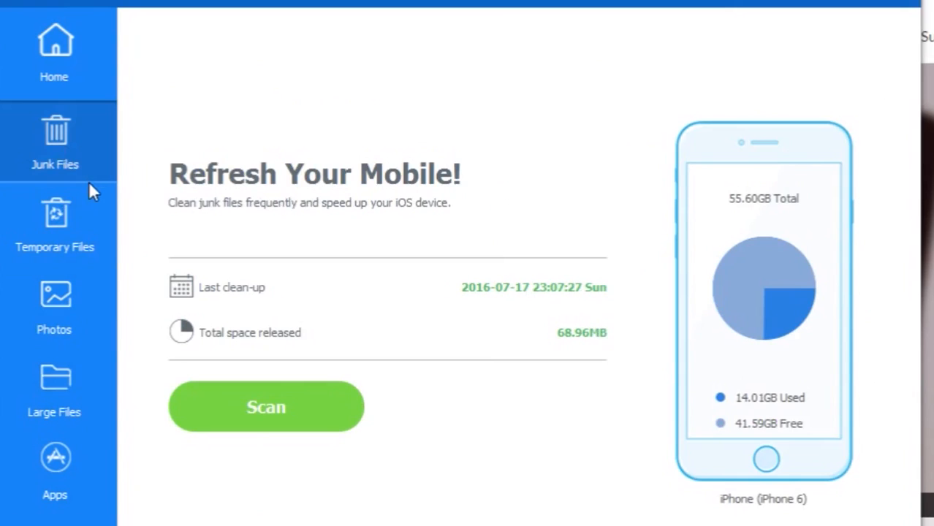
pyautogui.click(54, 223)
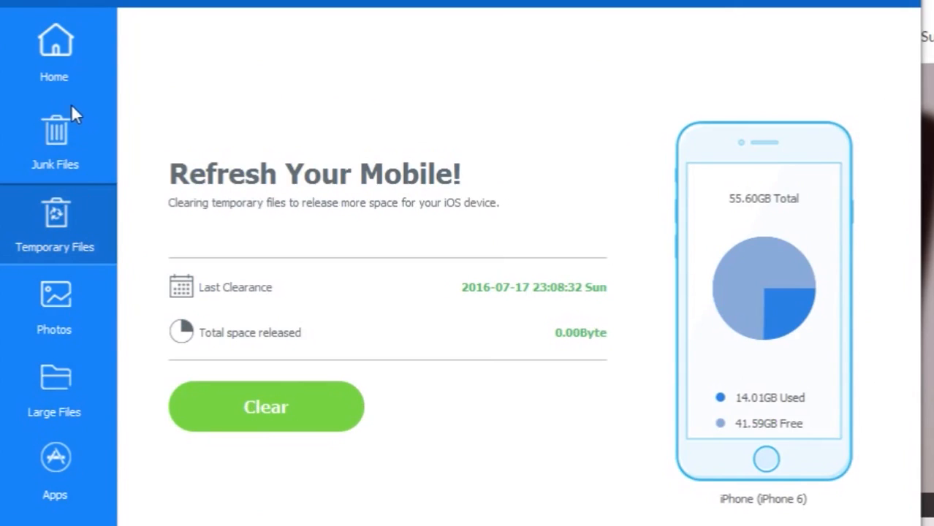
pyautogui.click(266, 406)
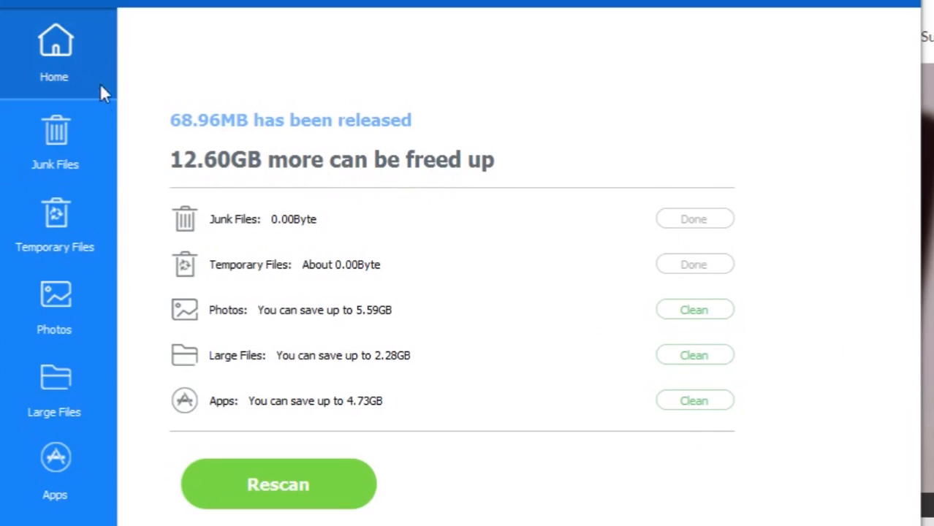